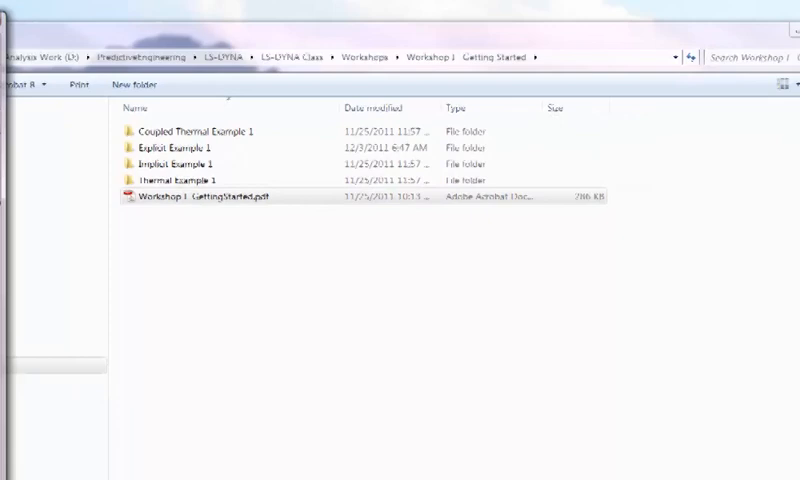
- Open the Workshop I GettingStarted.pdf guide in Acrobat, then close it
{"action": "double_click", "coordinate": [205, 195]}
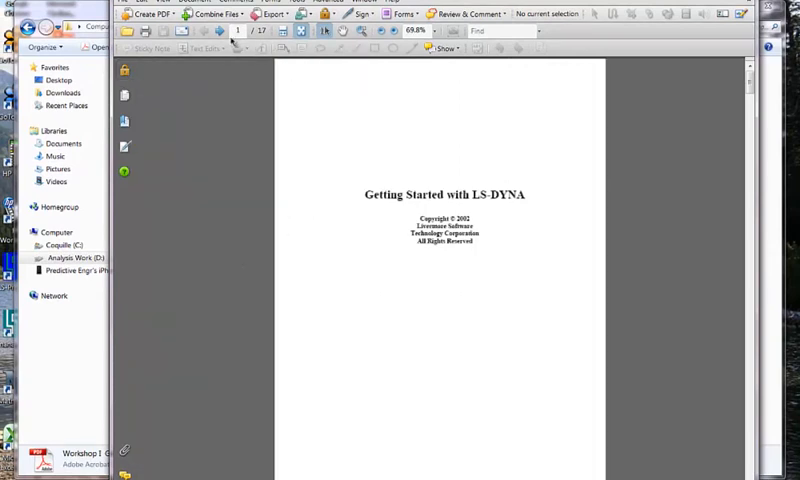
{"action": "left_click", "coordinate": [215, 30]}
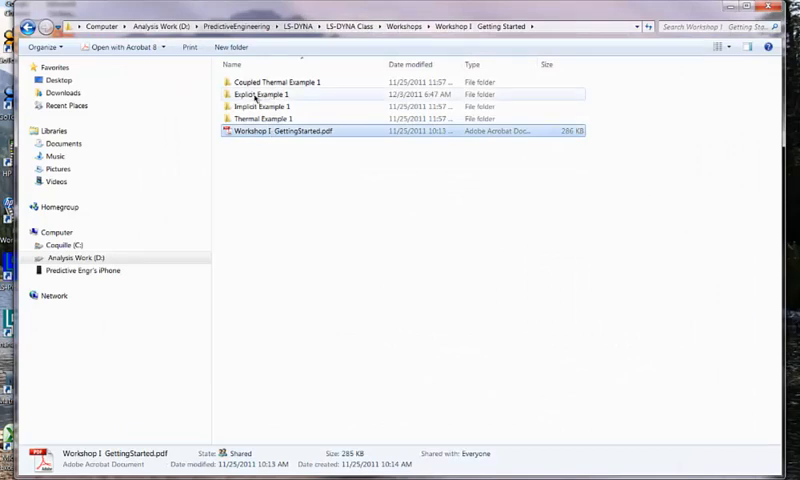
{"action": "mouse_move", "coordinate": [262, 94]}
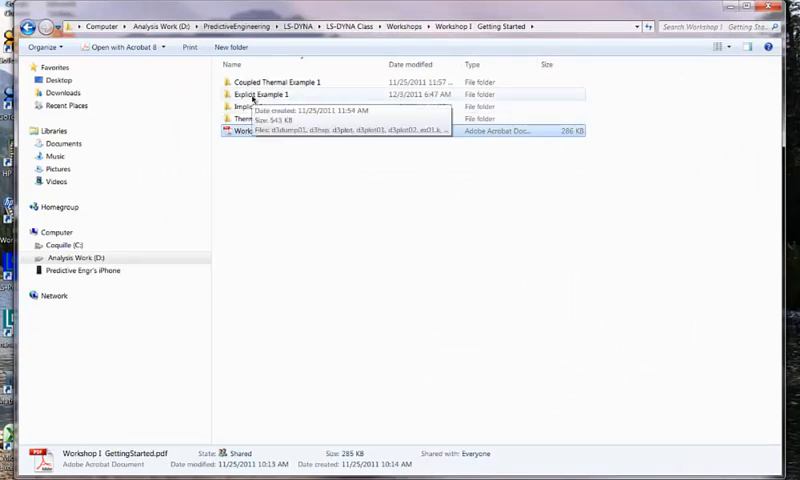
- Open ex01.k from the Explicit Example 1 folder
{"action": "double_click", "coordinate": [264, 94]}
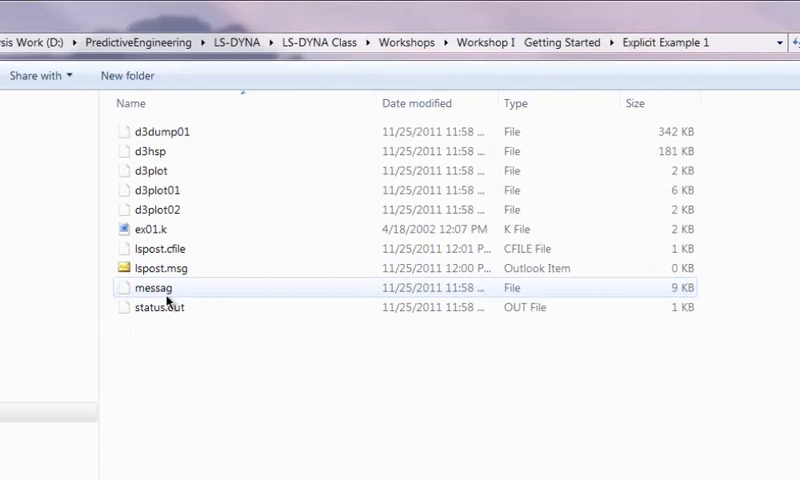
{"action": "mouse_move", "coordinate": [150, 229]}
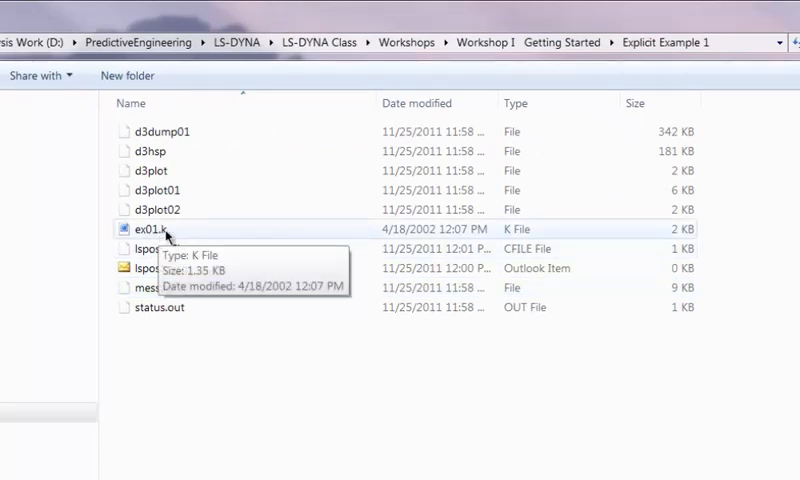
{"action": "mouse_move", "coordinate": [168, 240]}
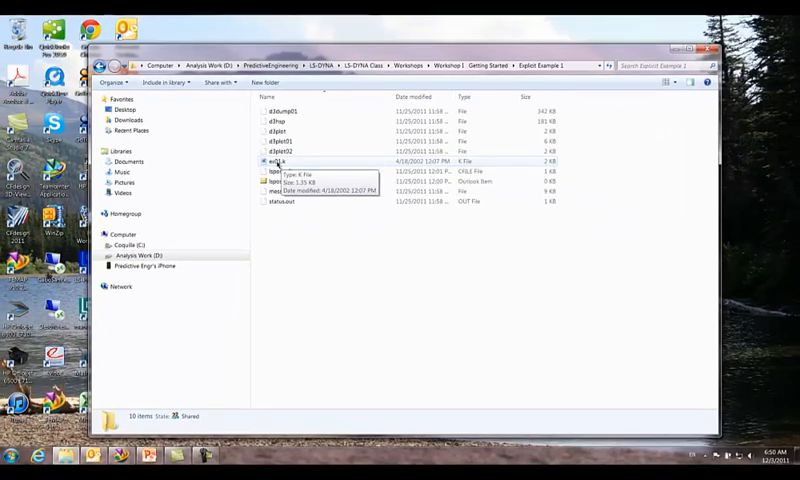
{"action": "double_click", "coordinate": [270, 160]}
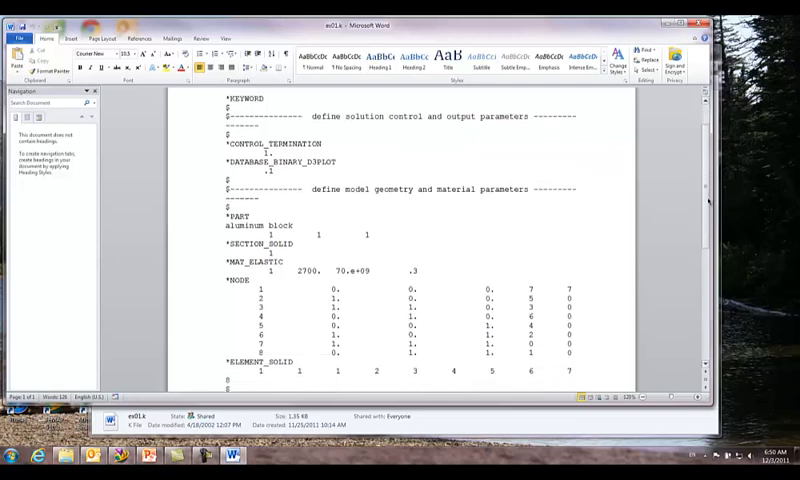
- Scroll through the ex01.k deck from *KEYWORD down to *END
{"action": "scroll", "scroll_direction": "down", "scroll_amount": 3}
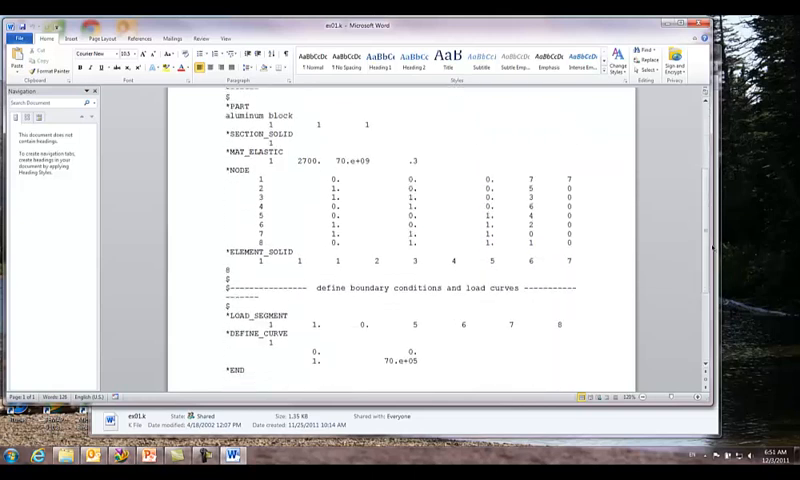
{"action": "scroll", "scroll_direction": "down", "scroll_amount": 3}
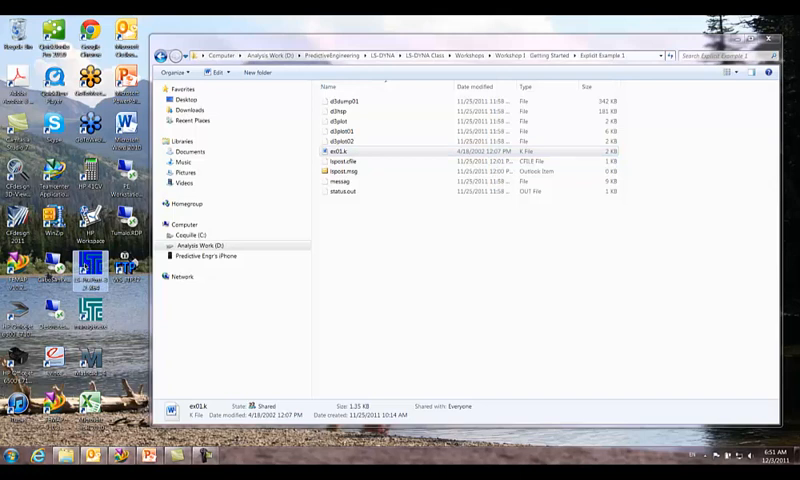
- Launch LS-PrePost and open ex01.k as an LS-DYNA keyword file from Explicit Example 1
{"action": "double_click", "coordinate": [345, 150]}
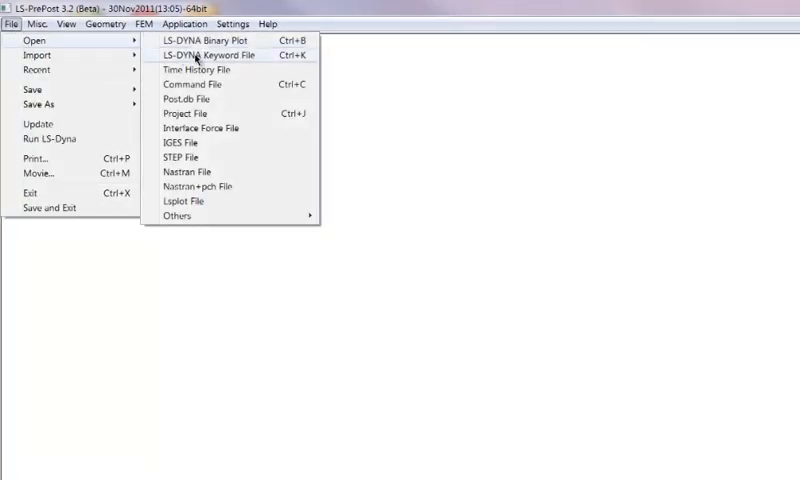
{"action": "left_click", "coordinate": [204, 55]}
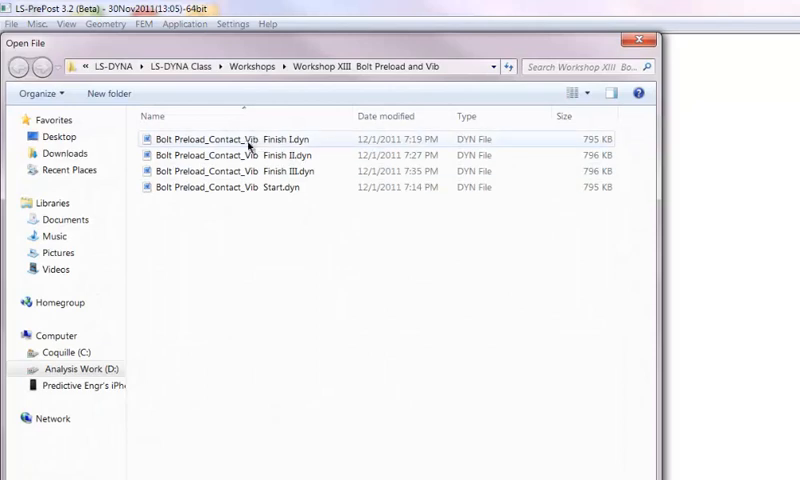
{"action": "left_click", "coordinate": [249, 66]}
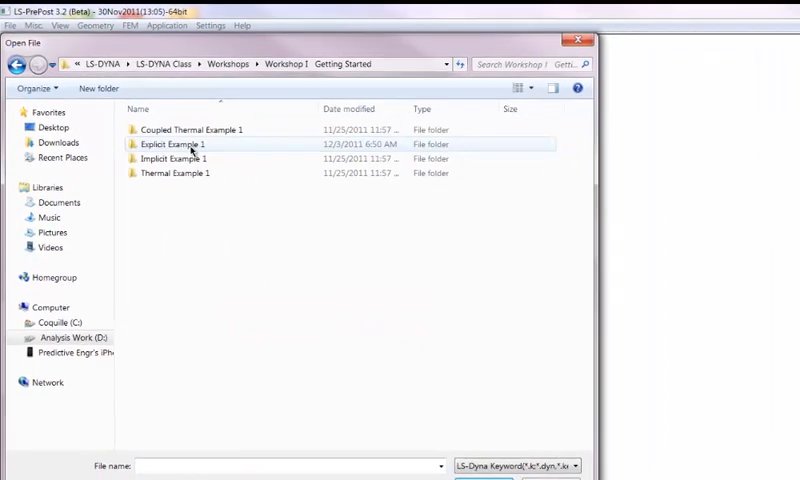
{"action": "double_click", "coordinate": [184, 143]}
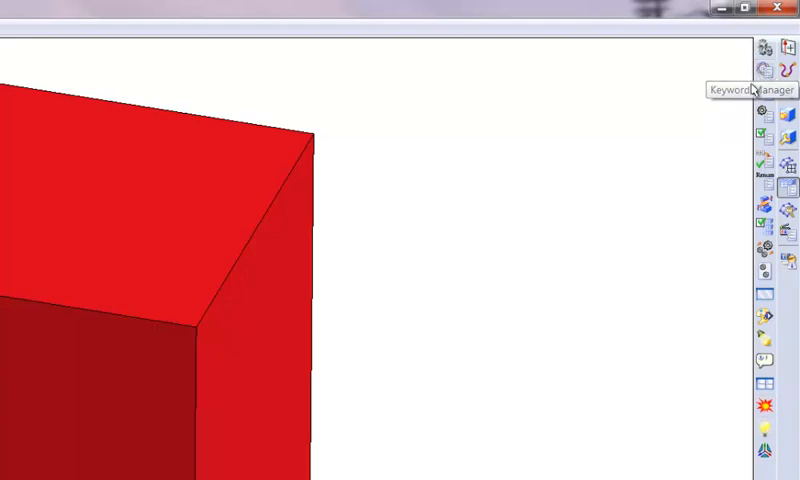
{"action": "mouse_move", "coordinate": [765, 70]}
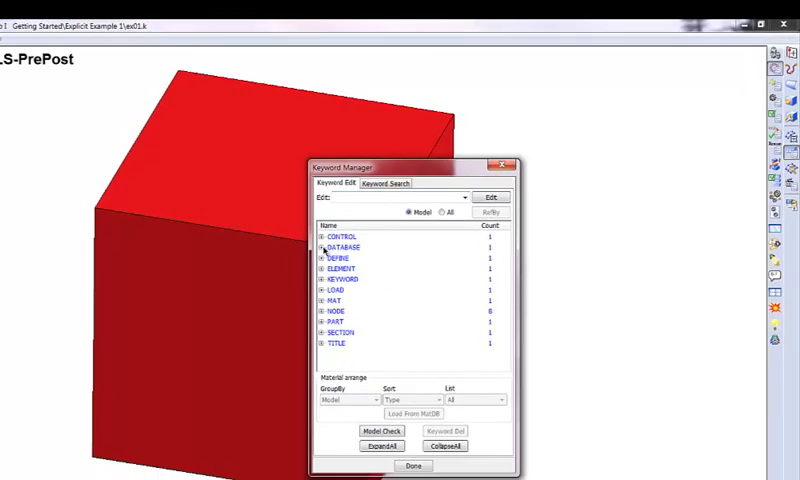
- Review the CONTROL_TERMINATION form showing a termination time of 1.0
{"action": "left_click", "coordinate": [320, 237]}
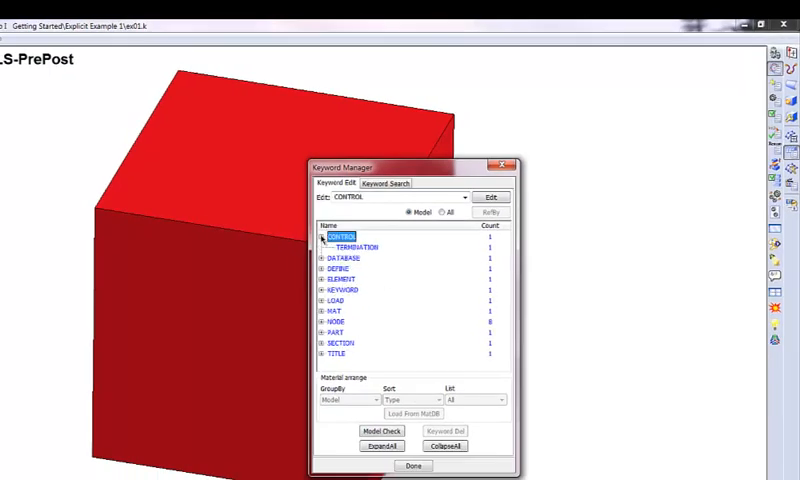
{"action": "double_click", "coordinate": [352, 246]}
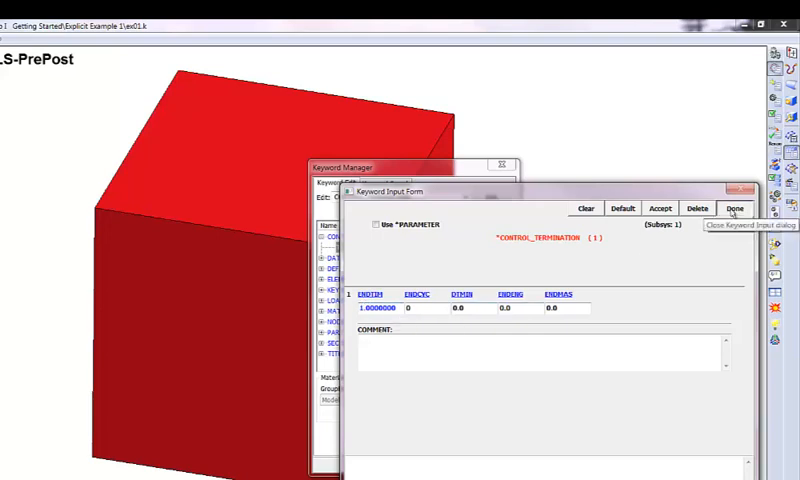
{"action": "left_click", "coordinate": [734, 208]}
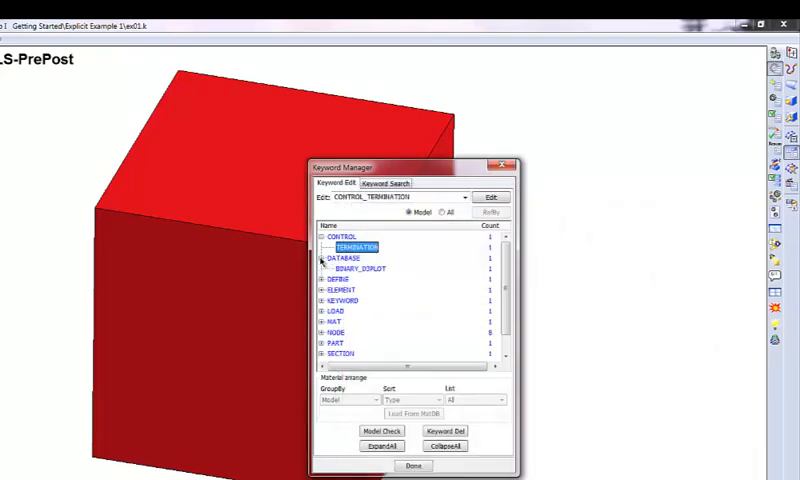
- Review the BINARY_D3PLOT output interval of 0.1 and close the keyword list
{"action": "left_click", "coordinate": [340, 258]}
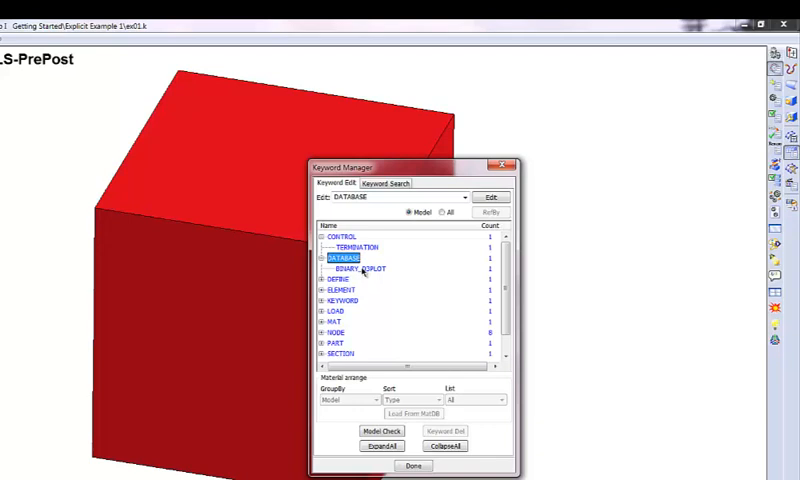
{"action": "double_click", "coordinate": [360, 268]}
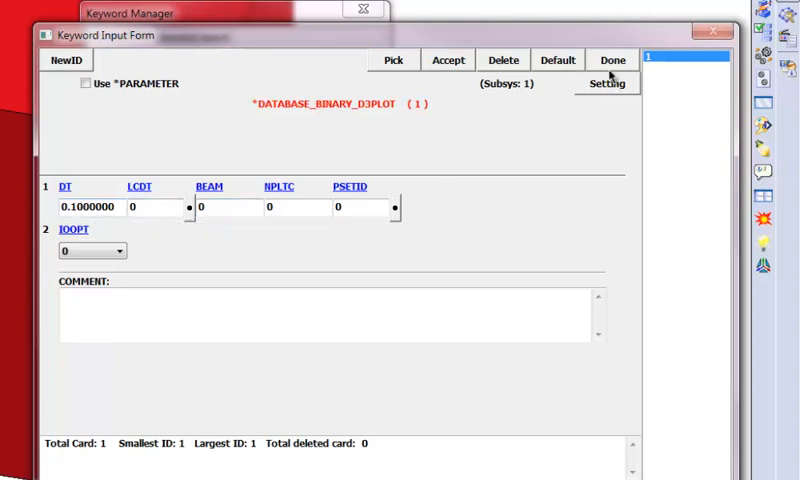
{"action": "left_click", "coordinate": [611, 60]}
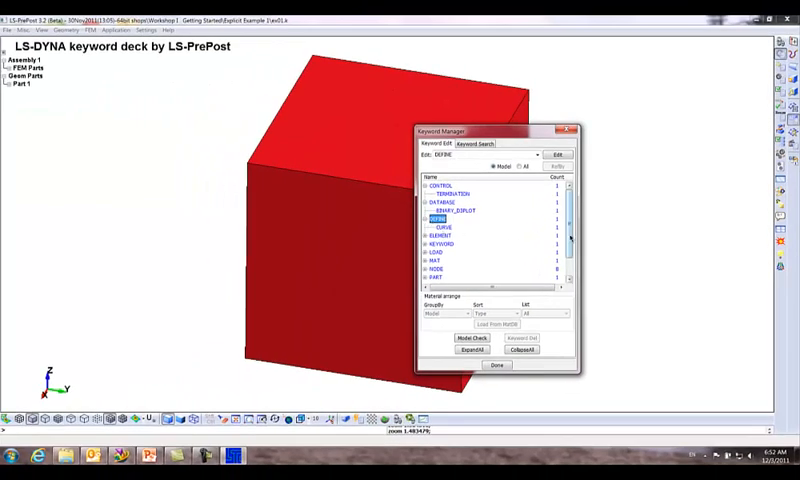
{"action": "scroll", "scroll_direction": "down", "scroll_amount": 3}
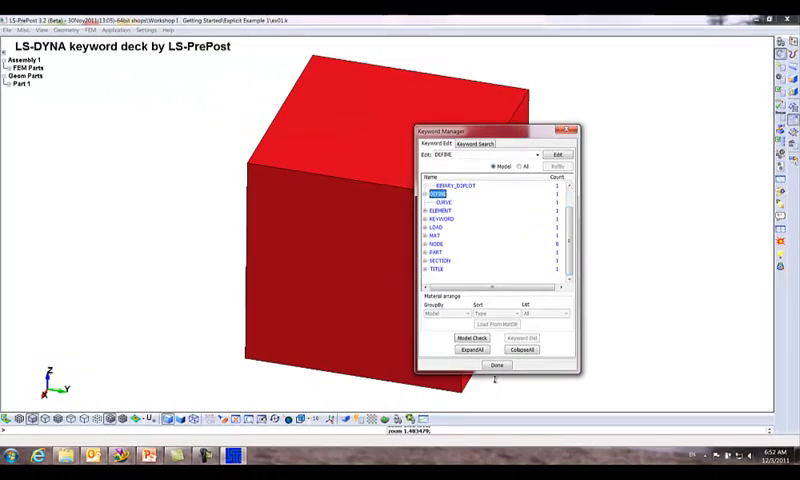
{"action": "left_click", "coordinate": [497, 364]}
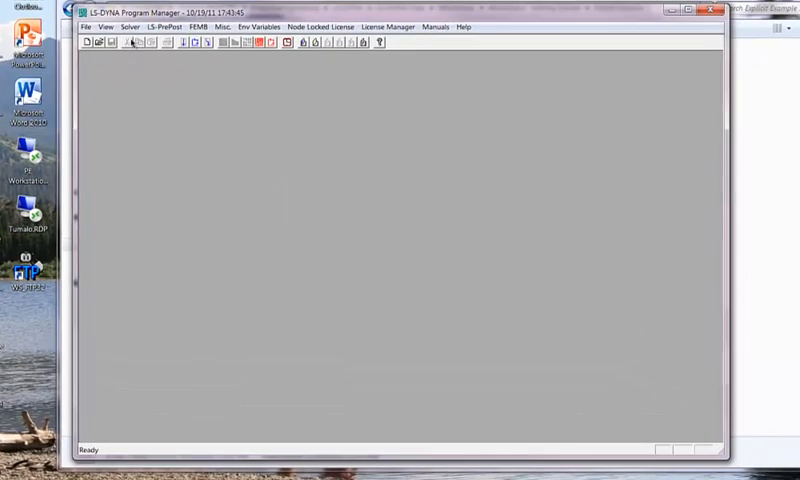
- Explore the Program Manager's solver and analysis run menus
{"action": "left_click", "coordinate": [130, 27]}
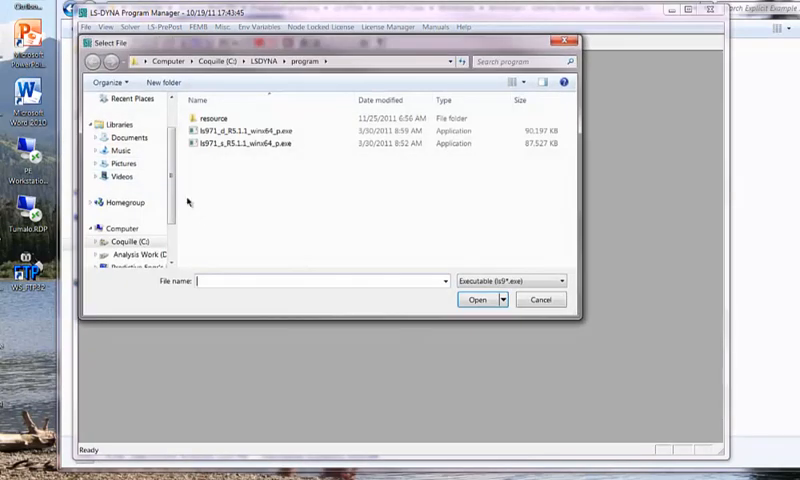
{"action": "left_click", "coordinate": [541, 299]}
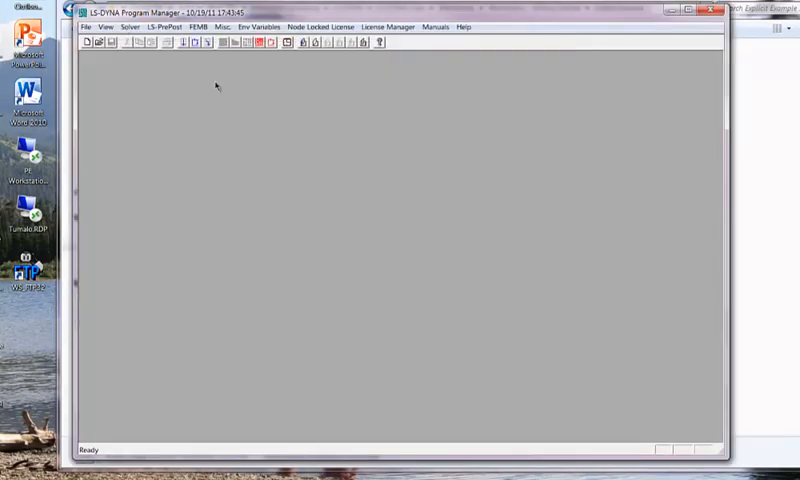
{"action": "left_click", "coordinate": [130, 27]}
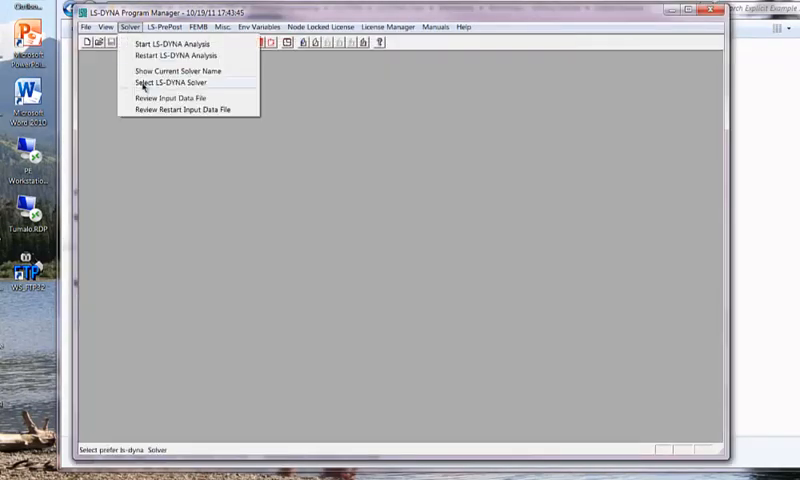
{"action": "left_click", "coordinate": [175, 70]}
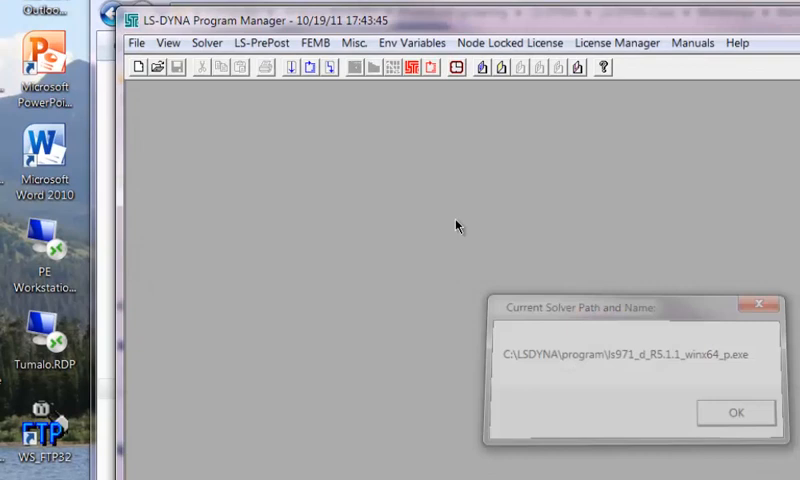
{"action": "left_click", "coordinate": [207, 42]}
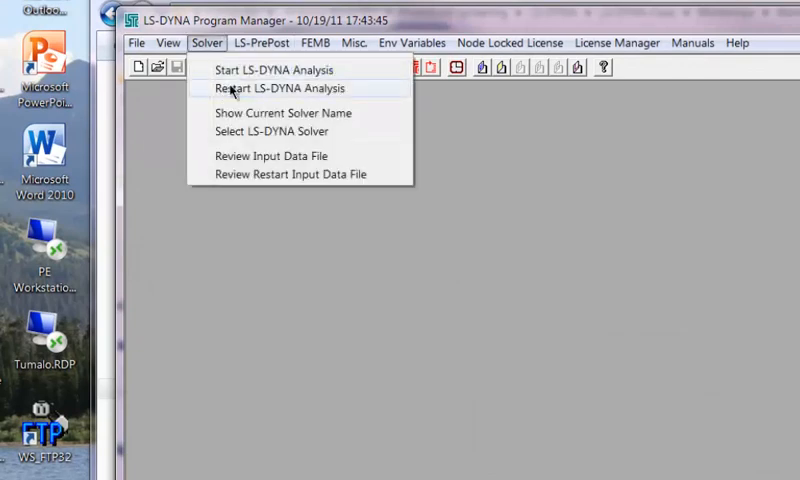
{"action": "mouse_move", "coordinate": [270, 112]}
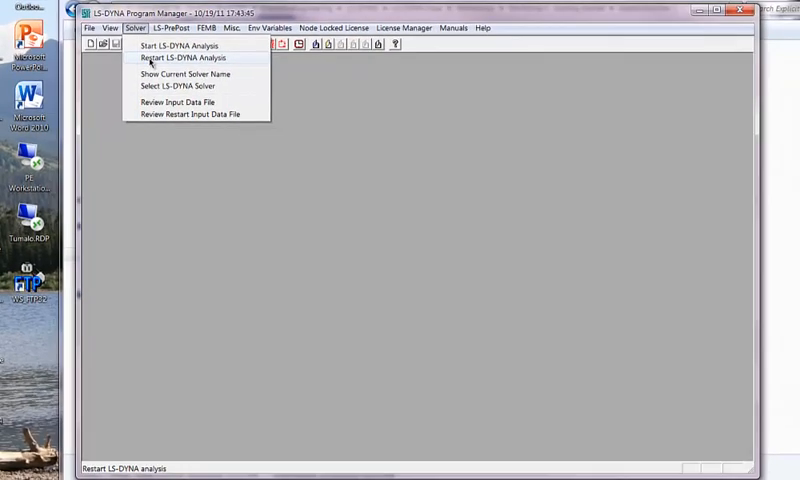
{"action": "left_click", "coordinate": [178, 46]}
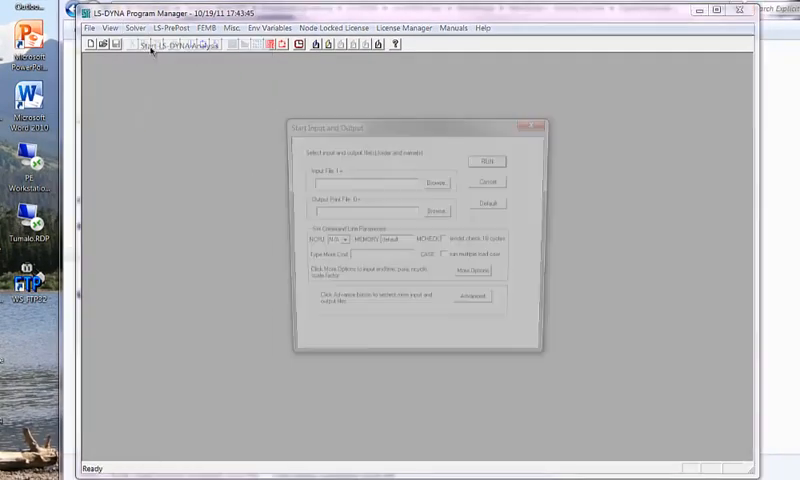
{"action": "left_click", "coordinate": [485, 161]}
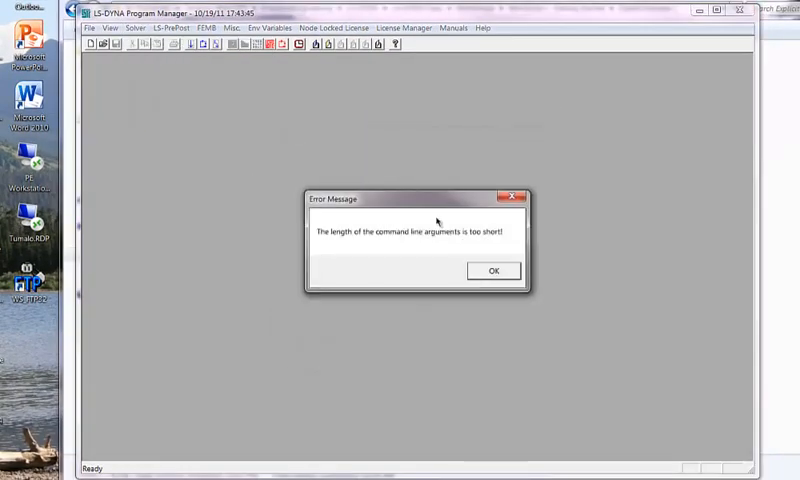
- Select ls971_s_R5.1.1_winx64_p.exe as the solver and acknowledge the confirmation message
{"action": "left_click", "coordinate": [125, 28]}
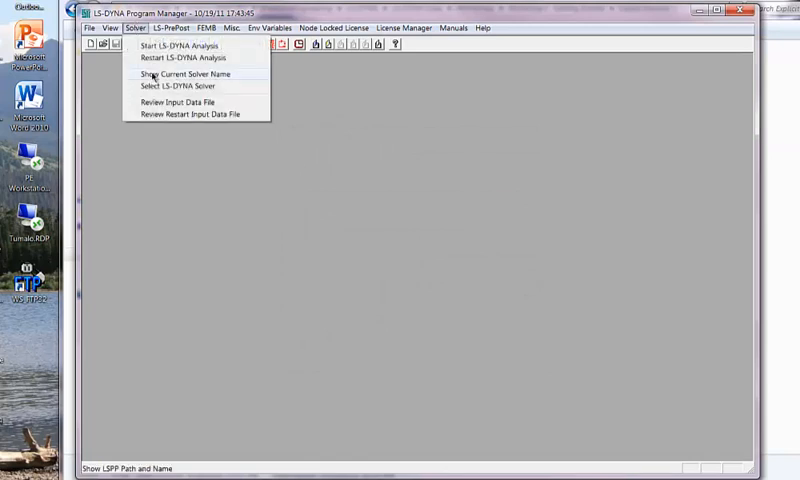
{"action": "left_click", "coordinate": [175, 85]}
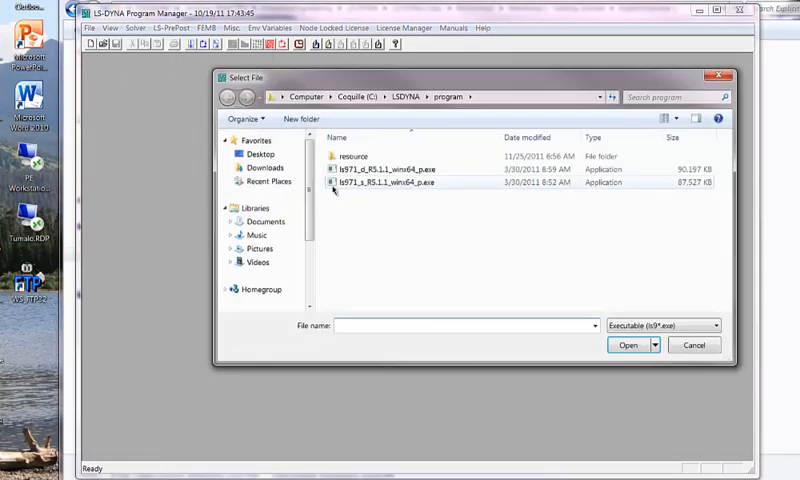
{"action": "left_click", "coordinate": [390, 182]}
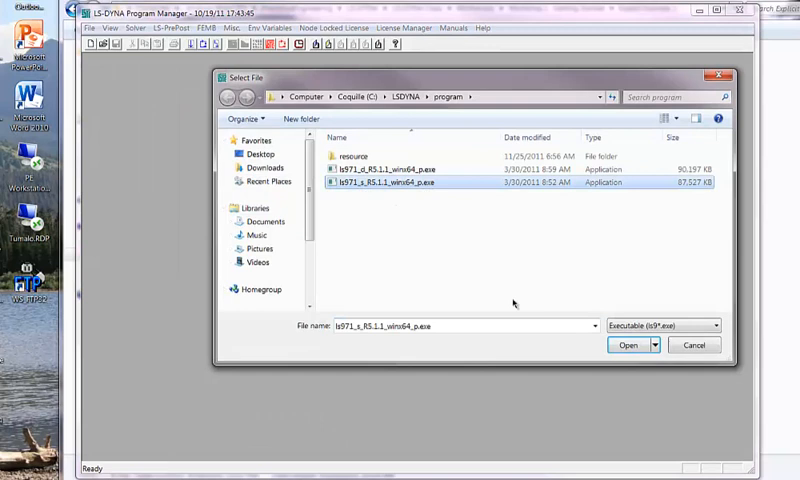
{"action": "left_click", "coordinate": [628, 345]}
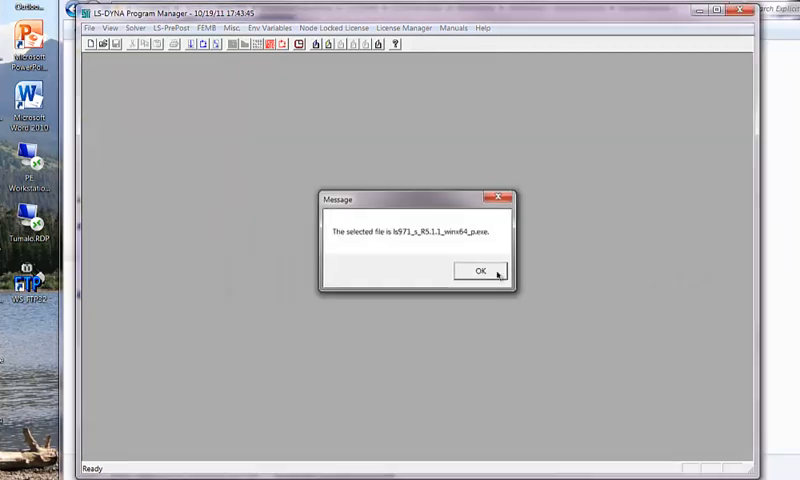
{"action": "left_click", "coordinate": [479, 271]}
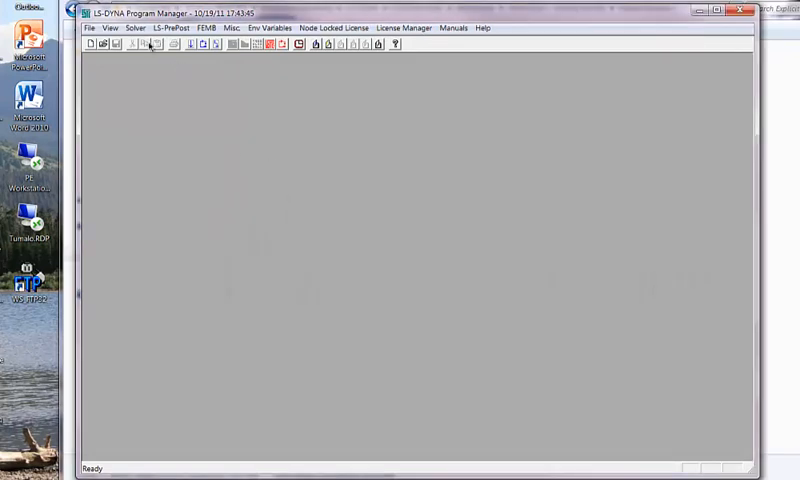
{"action": "left_click", "coordinate": [149, 44]}
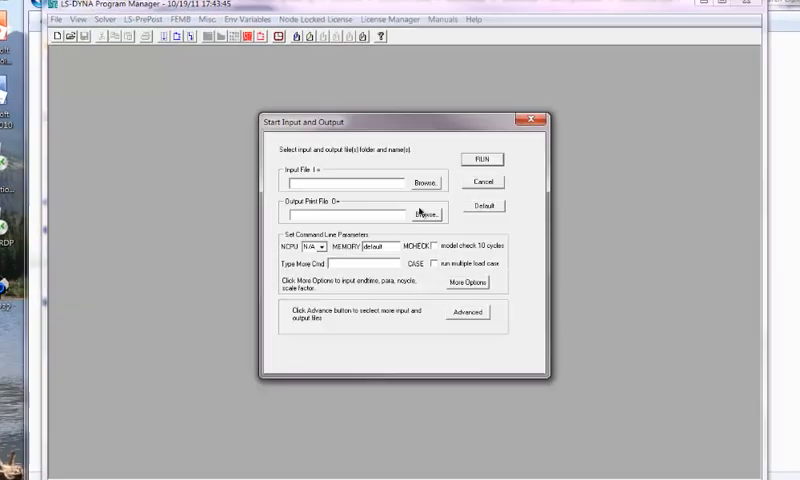
- Browse to Workshop I Getting Started\Explicit Example 1 and load ex01.k as input
{"action": "left_click", "coordinate": [423, 182]}
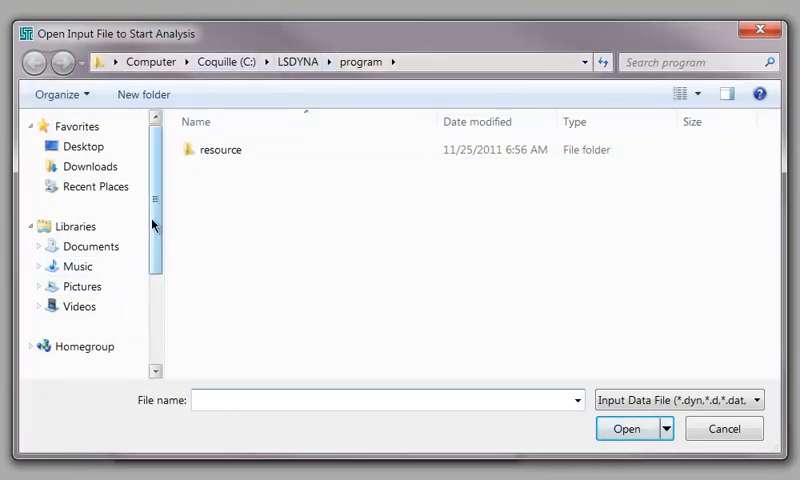
{"action": "left_click", "coordinate": [100, 339]}
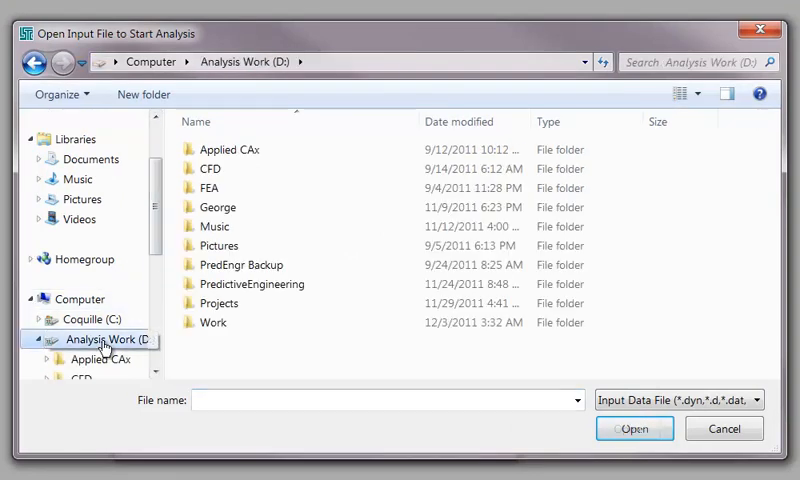
{"action": "double_click", "coordinate": [250, 283]}
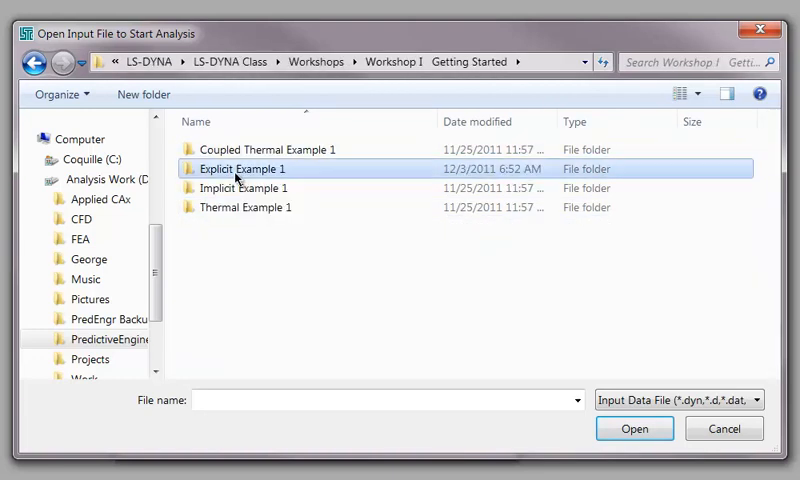
{"action": "double_click", "coordinate": [242, 168]}
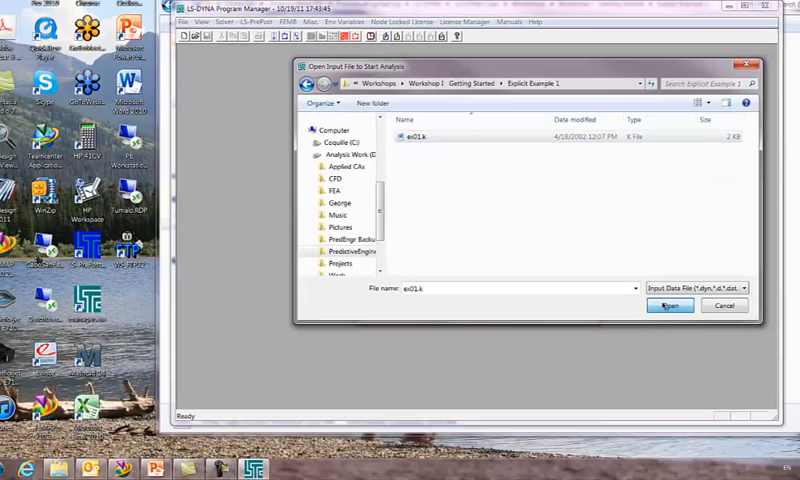
{"action": "left_click", "coordinate": [670, 305]}
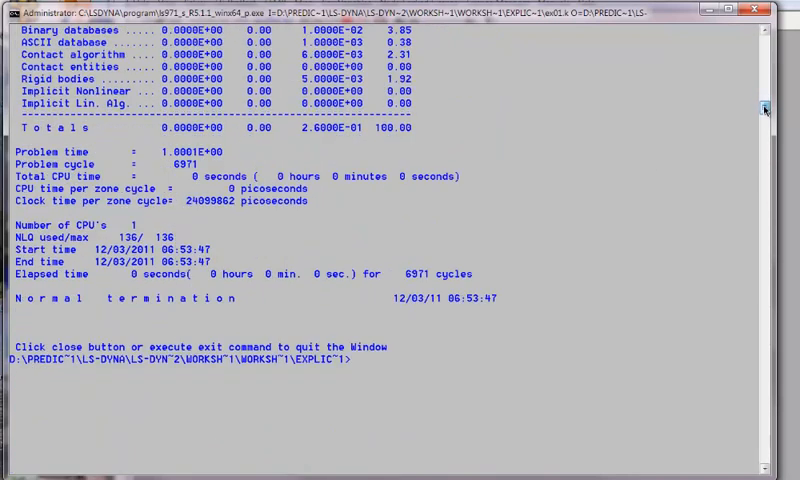
- Scroll the solver console to confirm ex01.k reached Normal termination
{"action": "scroll", "scroll_direction": "down", "scroll_amount": 3}
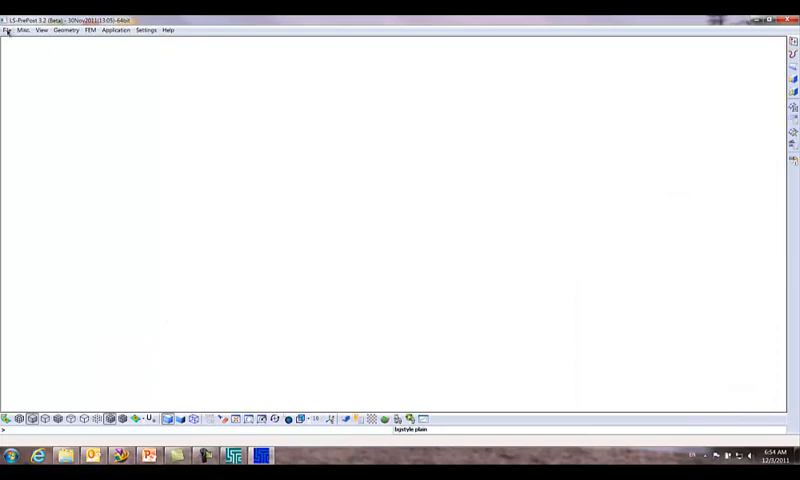
- Load the Explicit Example 1 d3plot results and orbit the cube
{"action": "left_click", "coordinate": [8, 29]}
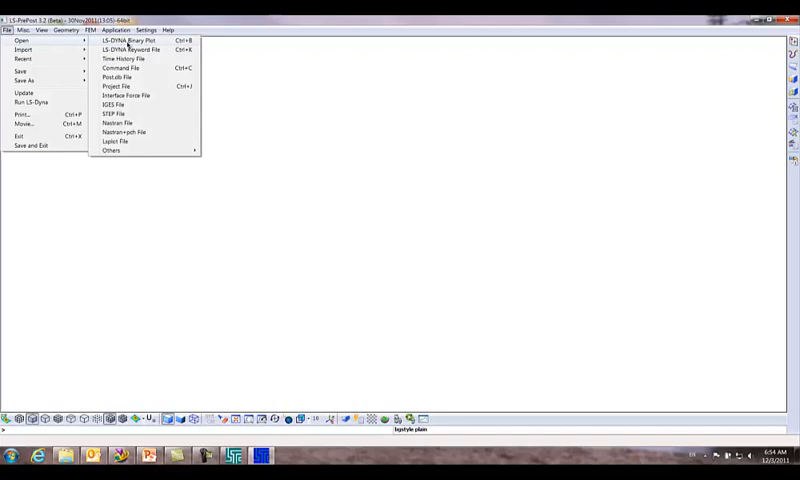
{"action": "left_click", "coordinate": [124, 40]}
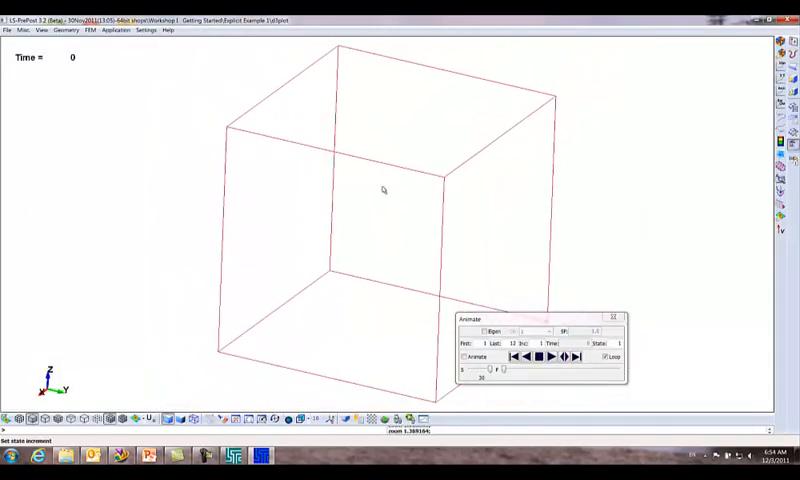
{"action": "left_click_drag", "start_coordinate": [383, 190], "coordinate": [370, 135]}
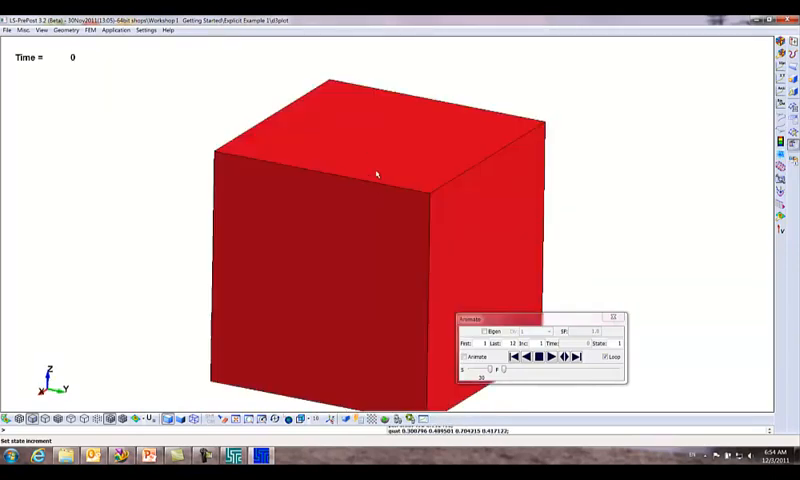
{"action": "left_click_drag", "start_coordinate": [377, 174], "coordinate": [389, 211]}
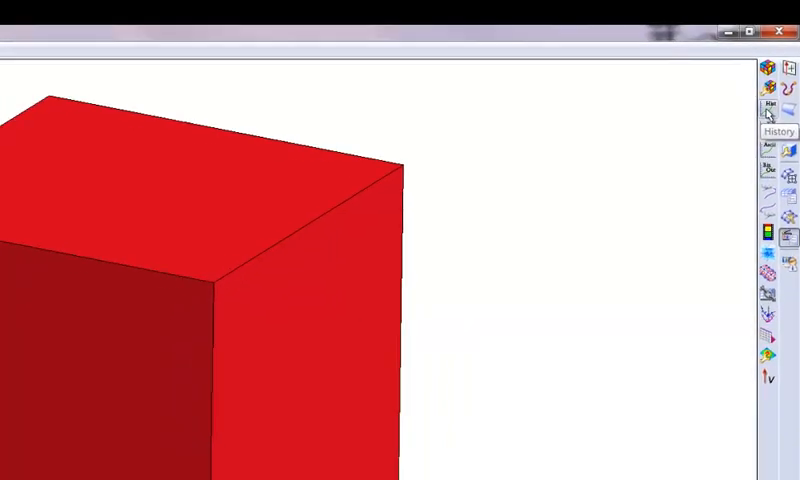
- Plot nodal Z-displacement history for top nodes 5, 6, 7 and 8, then close it
{"action": "left_click", "coordinate": [770, 107]}
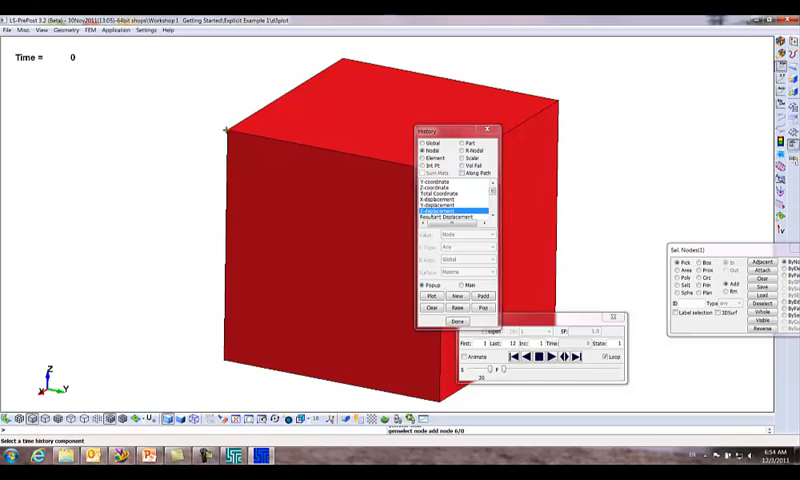
{"action": "left_click", "coordinate": [378, 78]}
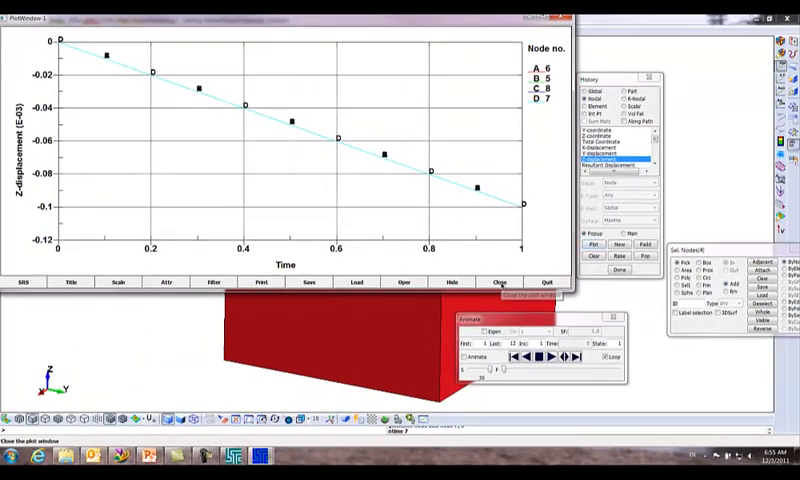
{"action": "left_click", "coordinate": [497, 282]}
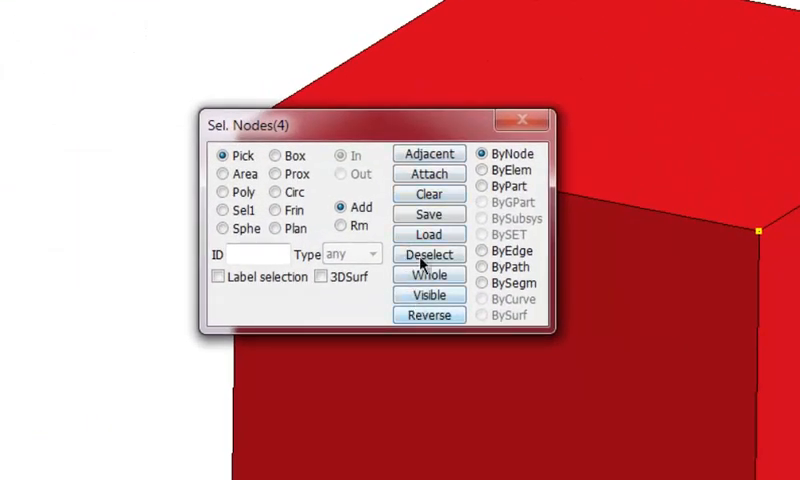
- Clear the four previously picked nodes and select one top corner node of the cube
{"action": "left_click", "coordinate": [429, 193]}
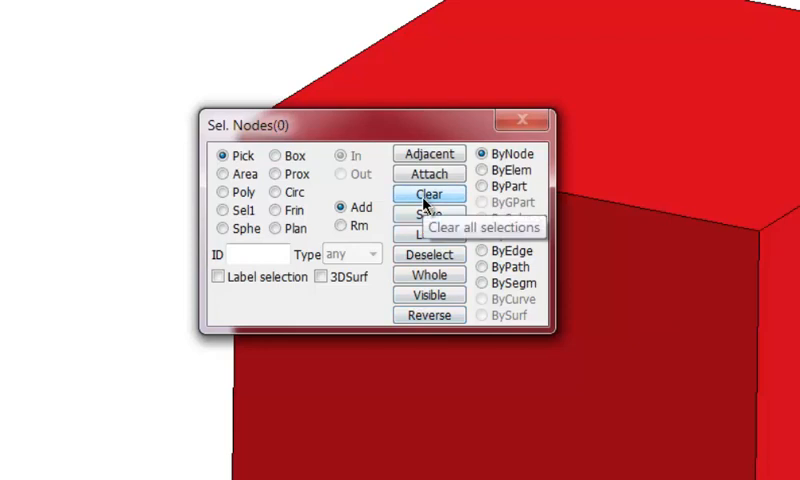
{"action": "left_click", "coordinate": [763, 228]}
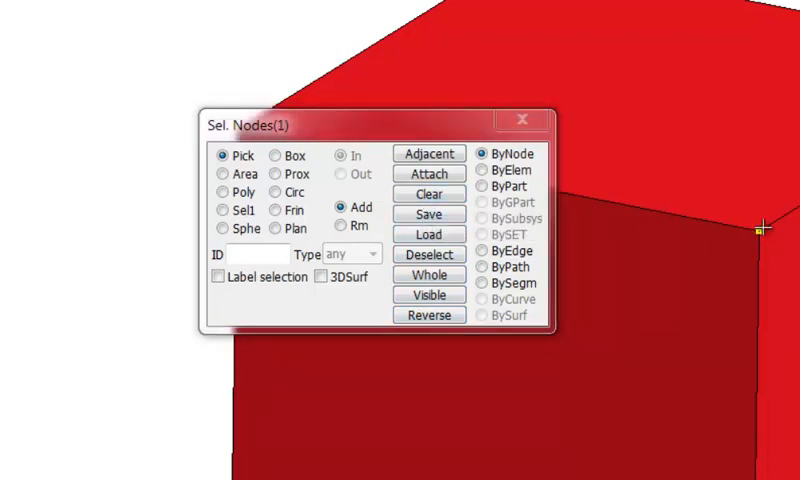